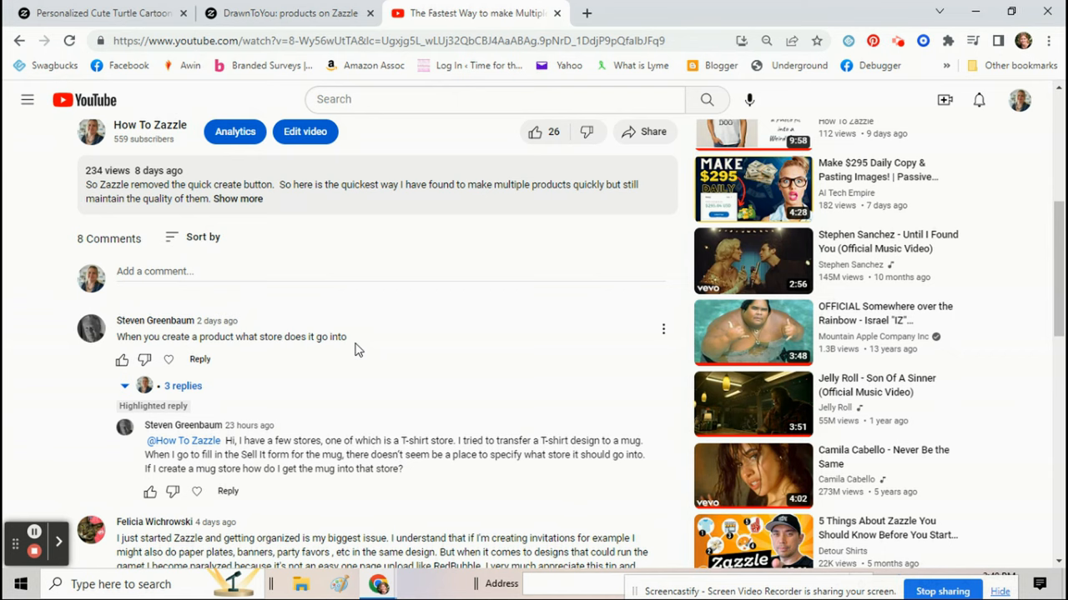
{"action": "mouse_move", "coordinate": [346, 233]}
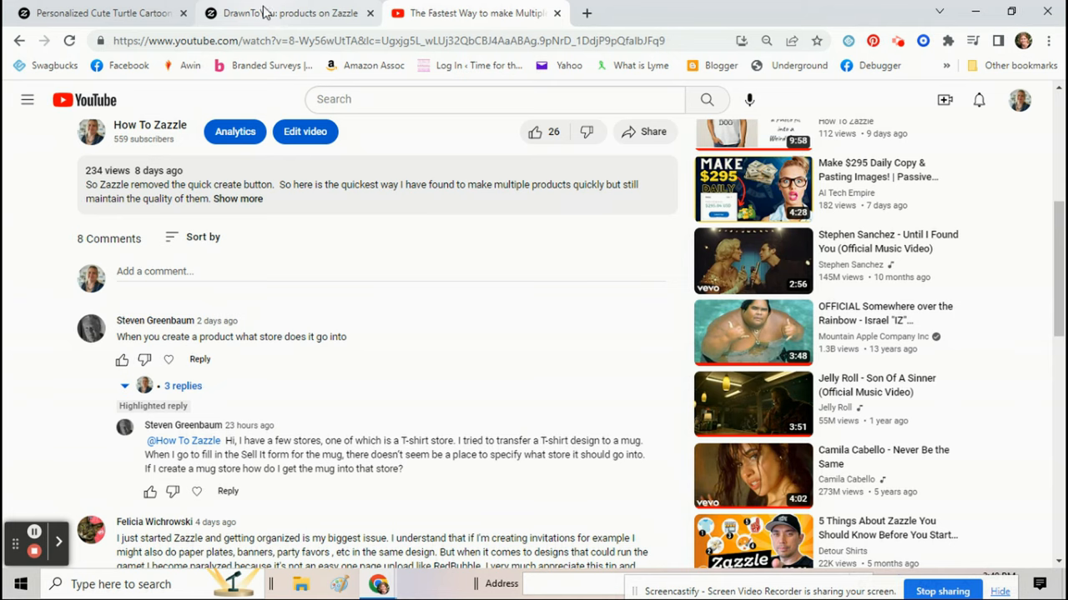
Step: From the DrawnToYou products, open the turtle tumbler and transfer its design to Water Bottle
{"action": "left_click", "coordinate": [284, 12]}
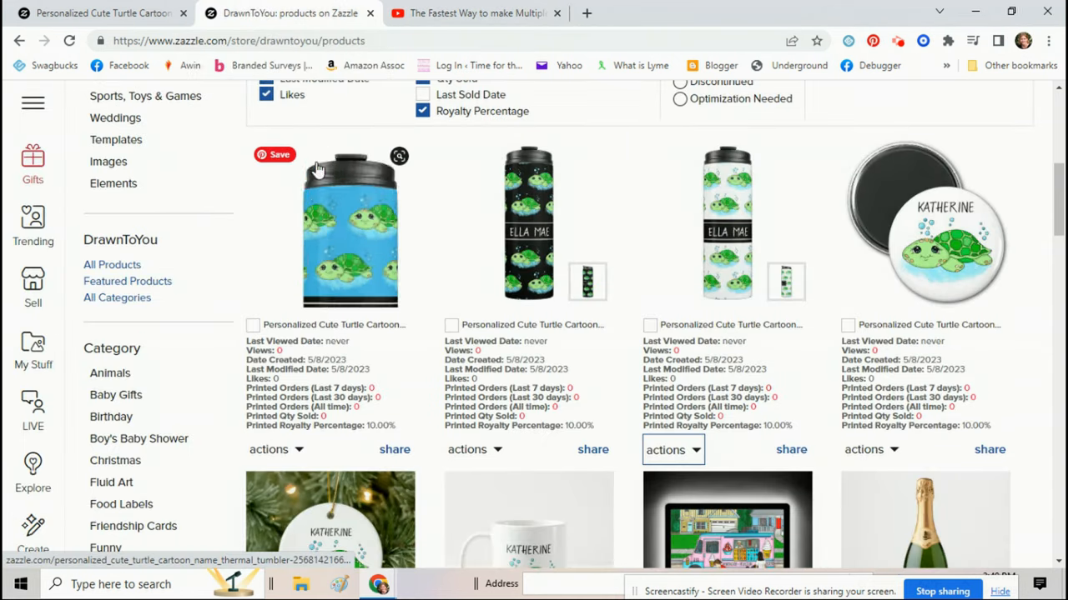
{"action": "left_click", "coordinate": [350, 225]}
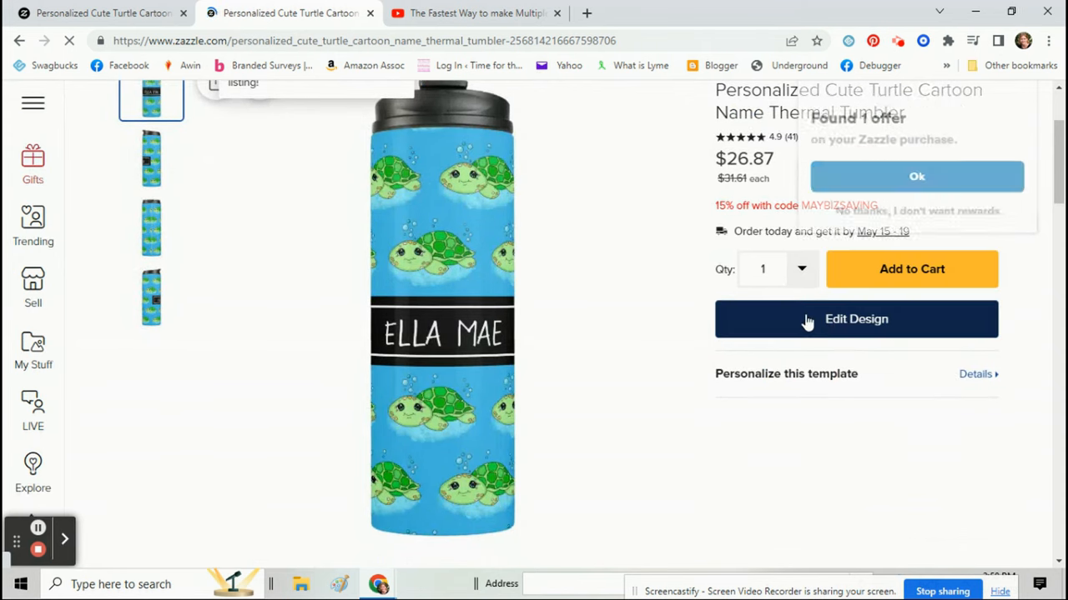
{"action": "scroll", "scroll_direction": "down", "scroll_amount": 3}
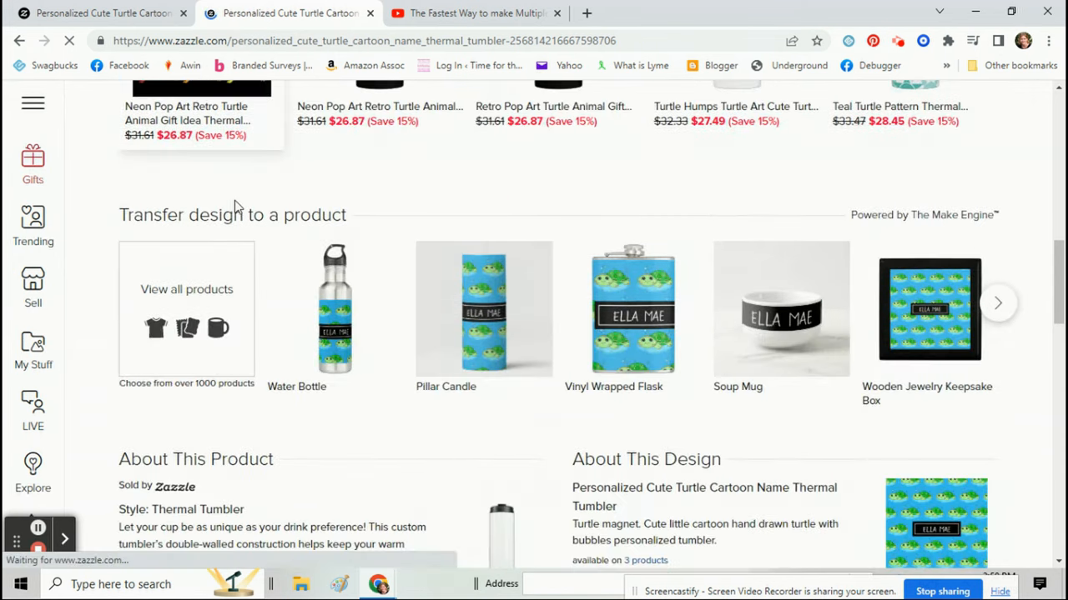
{"action": "mouse_move", "coordinate": [336, 315]}
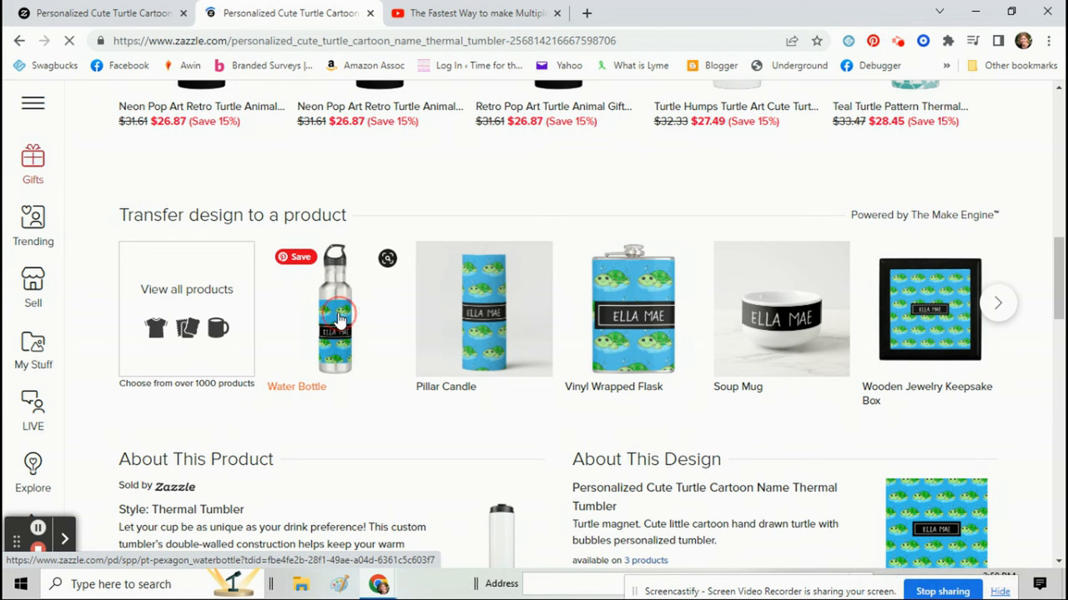
{"action": "left_click", "coordinate": [334, 308]}
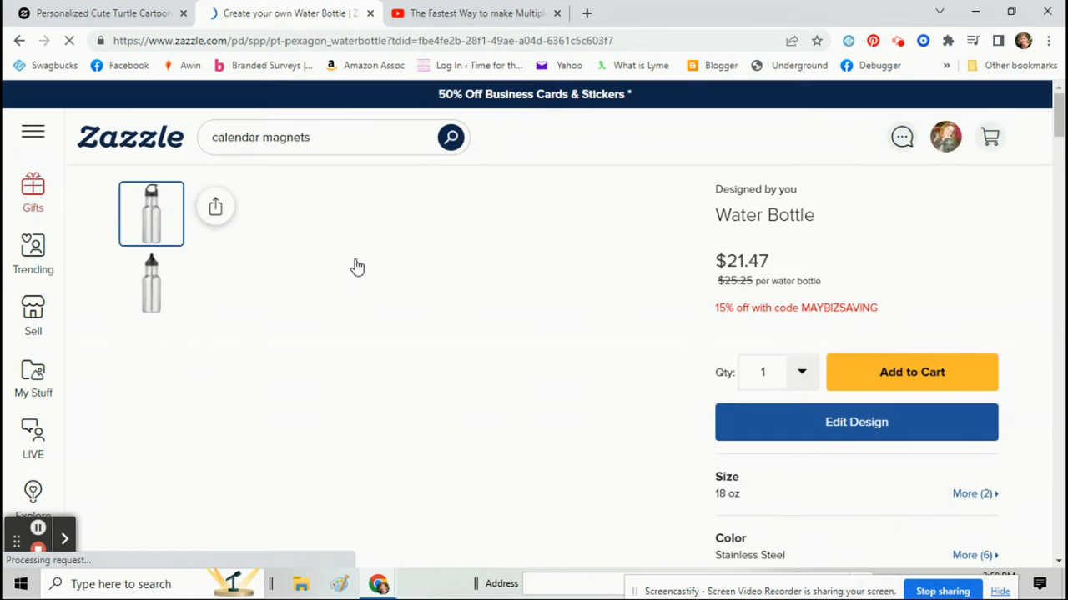
{"action": "scroll", "scroll_direction": "down", "scroll_amount": 3}
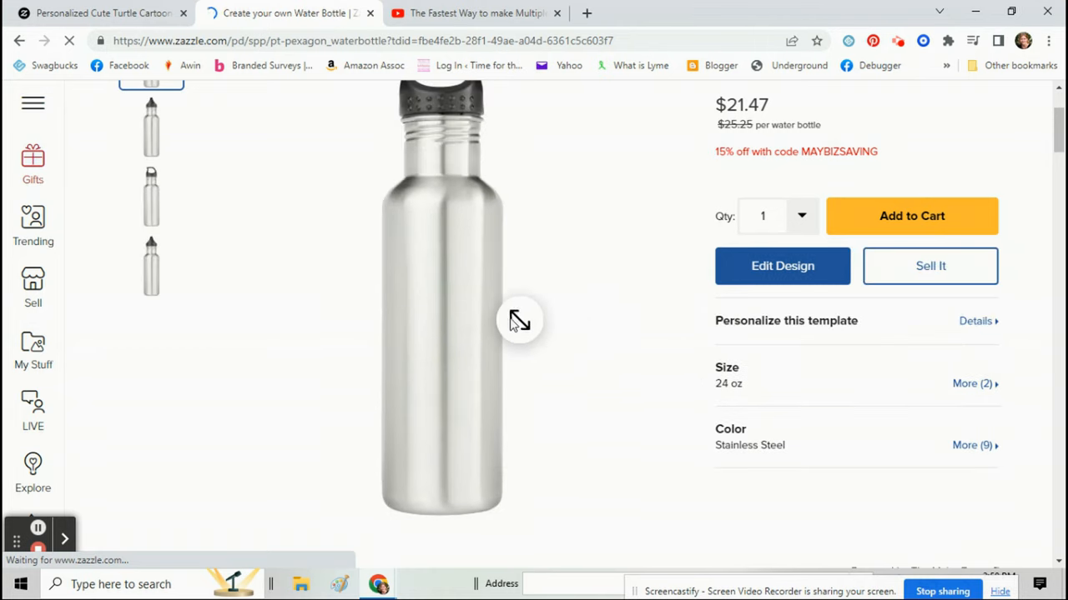
{"action": "mouse_move", "coordinate": [556, 310]}
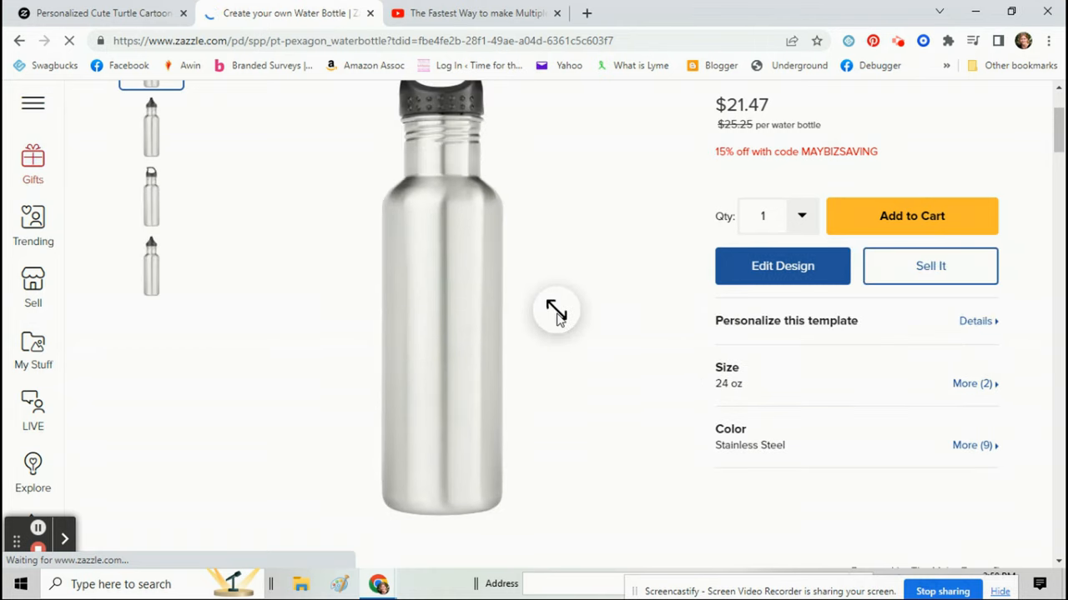
Step: Start selling the bottle under Water Bottles and reword the description from 'tumbler' to 'water bottle'
{"action": "left_click", "coordinate": [930, 266]}
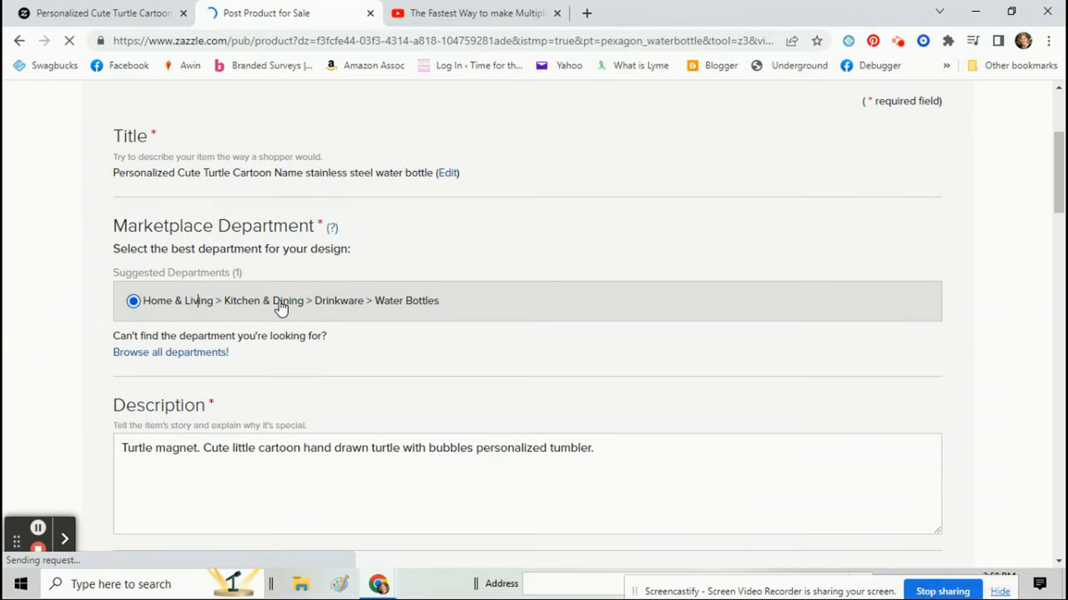
{"action": "left_click", "coordinate": [133, 300]}
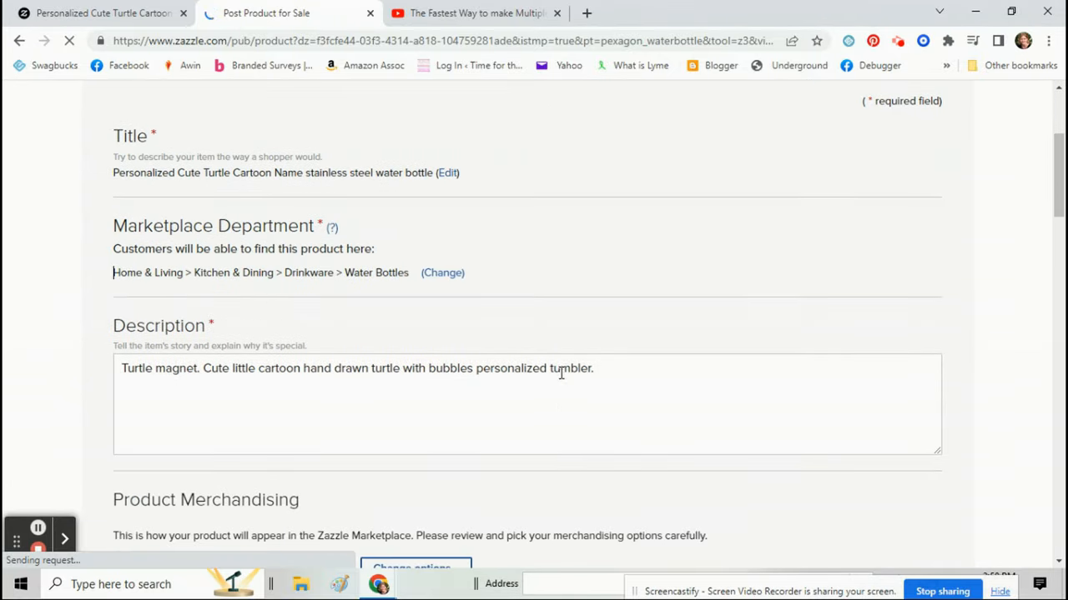
{"action": "type", "text": "water bo"}
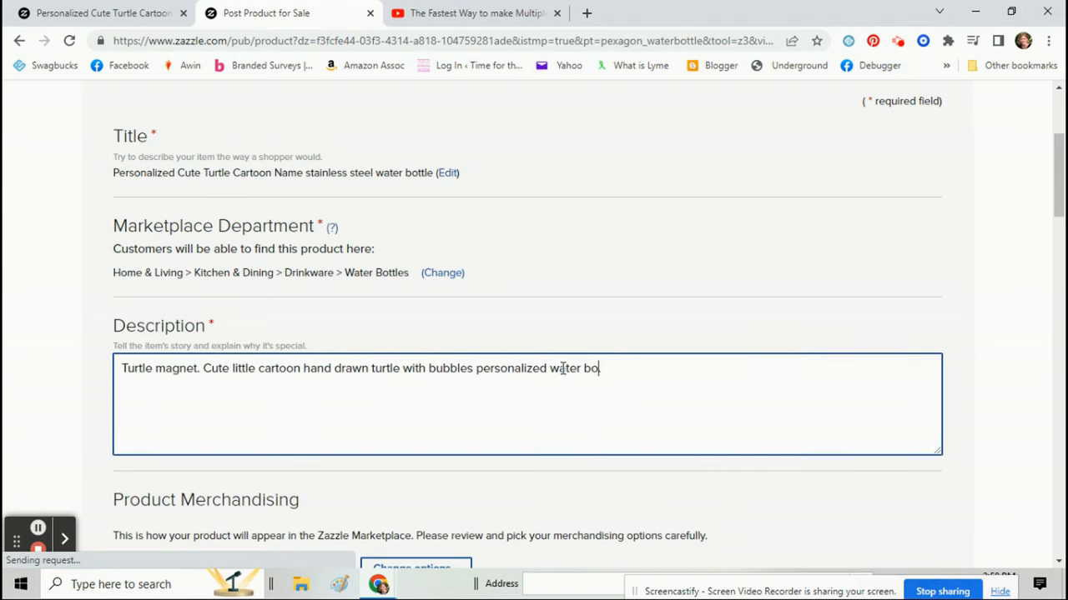
{"action": "scroll", "scroll_direction": "down", "scroll_amount": 3}
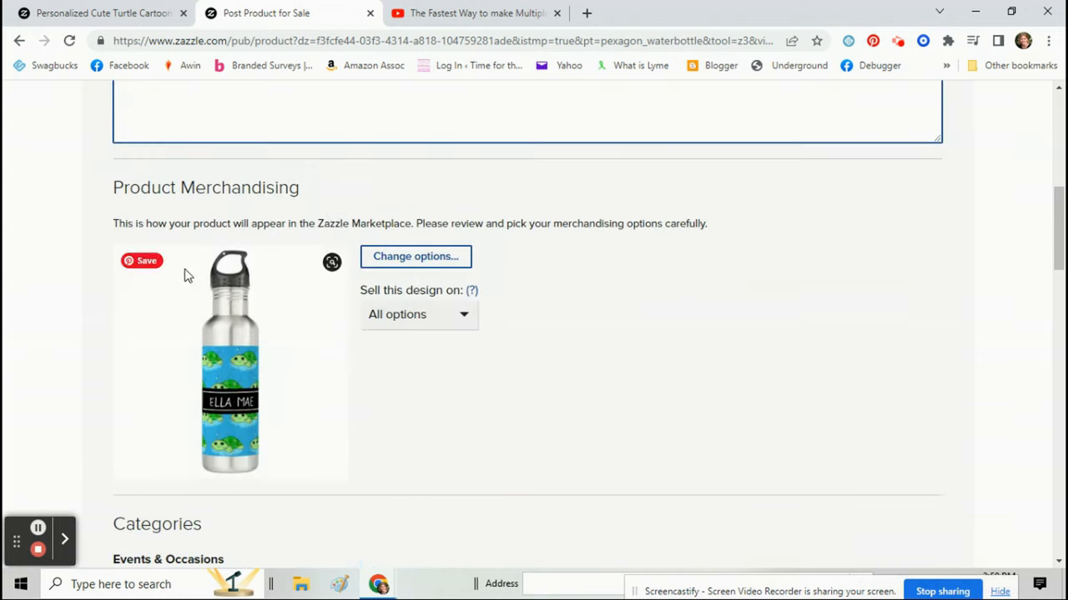
Step: Choose wheresthekarma as the posting store and tick the publishing rights agreement checkbox
{"action": "scroll", "scroll_direction": "down", "scroll_amount": 3}
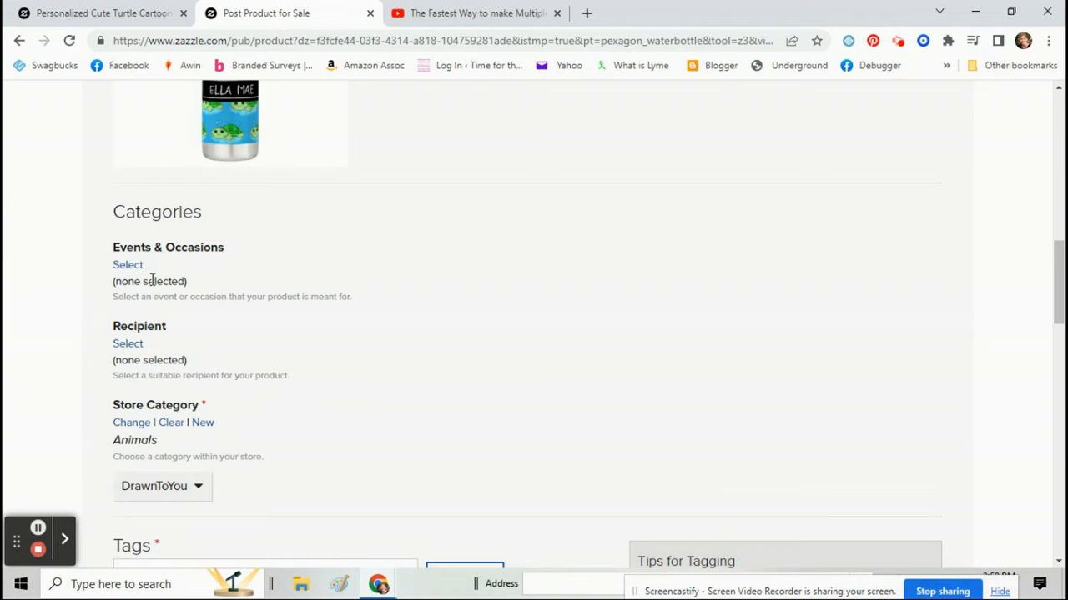
{"action": "mouse_move", "coordinate": [217, 375]}
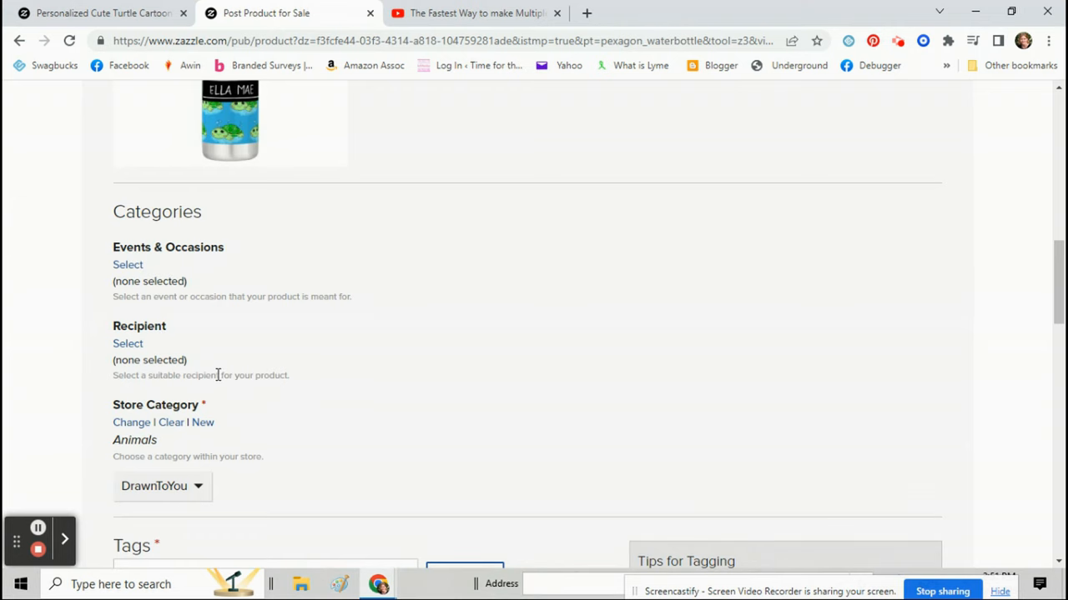
{"action": "scroll", "scroll_direction": "down", "scroll_amount": 3}
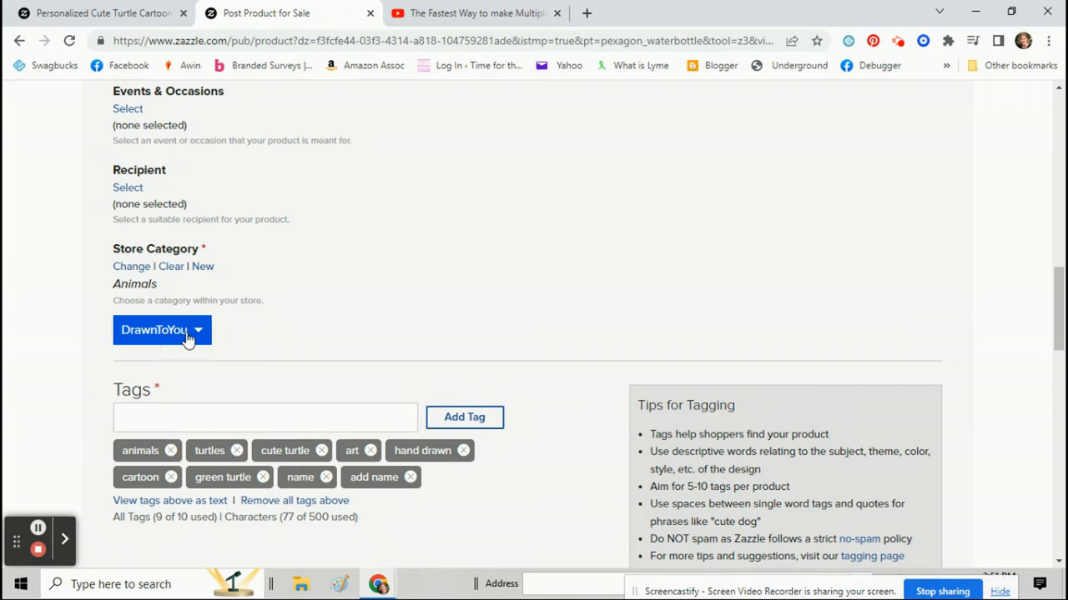
{"action": "left_click", "coordinate": [163, 330]}
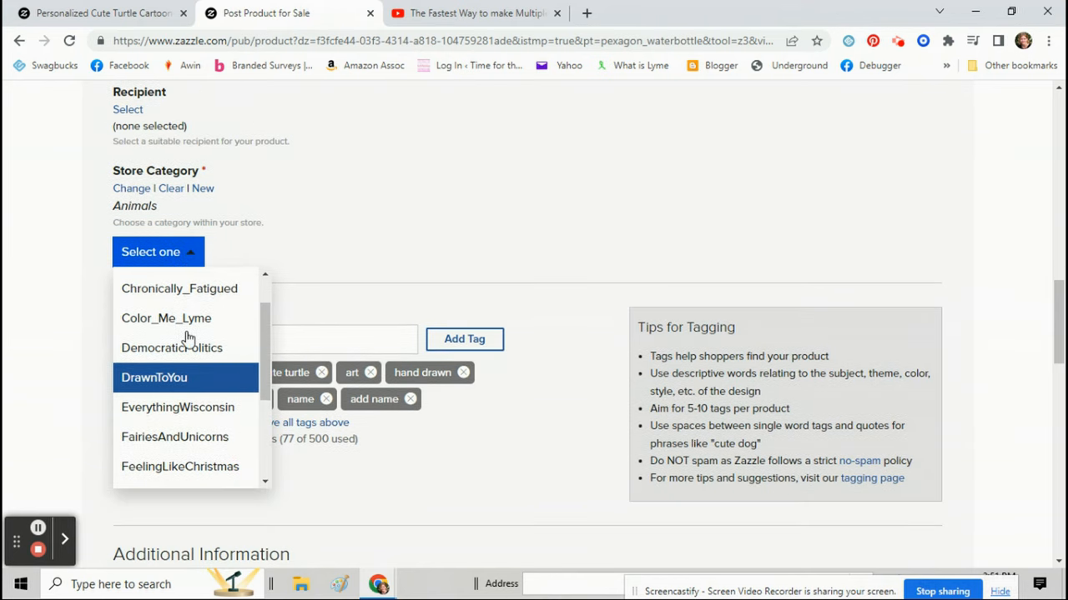
{"action": "scroll", "scroll_direction": "down", "scroll_amount": 3}
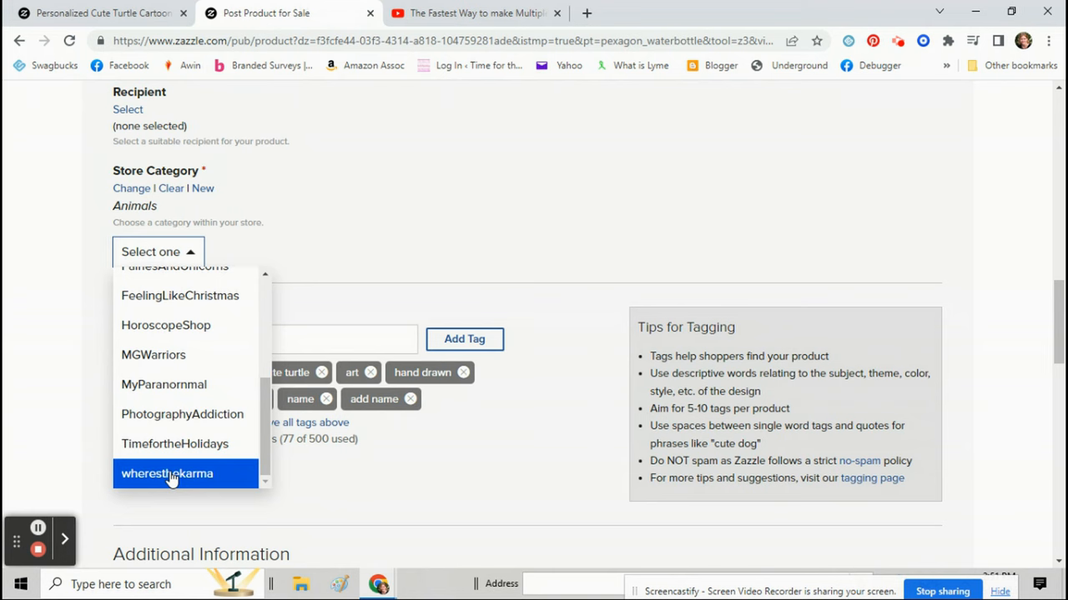
{"action": "left_click", "coordinate": [167, 473]}
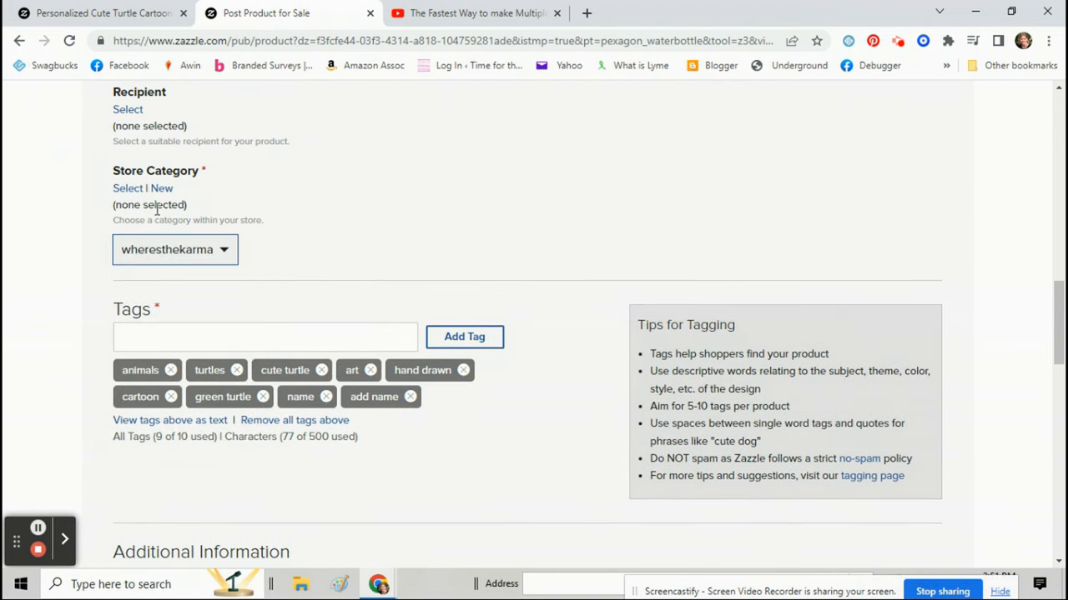
{"action": "mouse_move", "coordinate": [145, 183]}
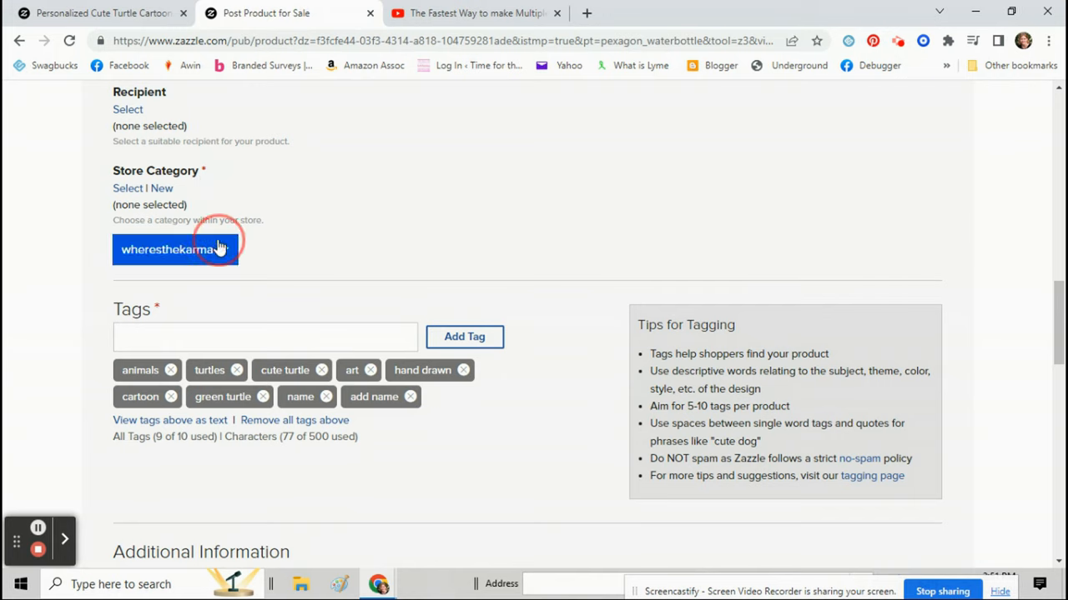
{"action": "left_click", "coordinate": [167, 250]}
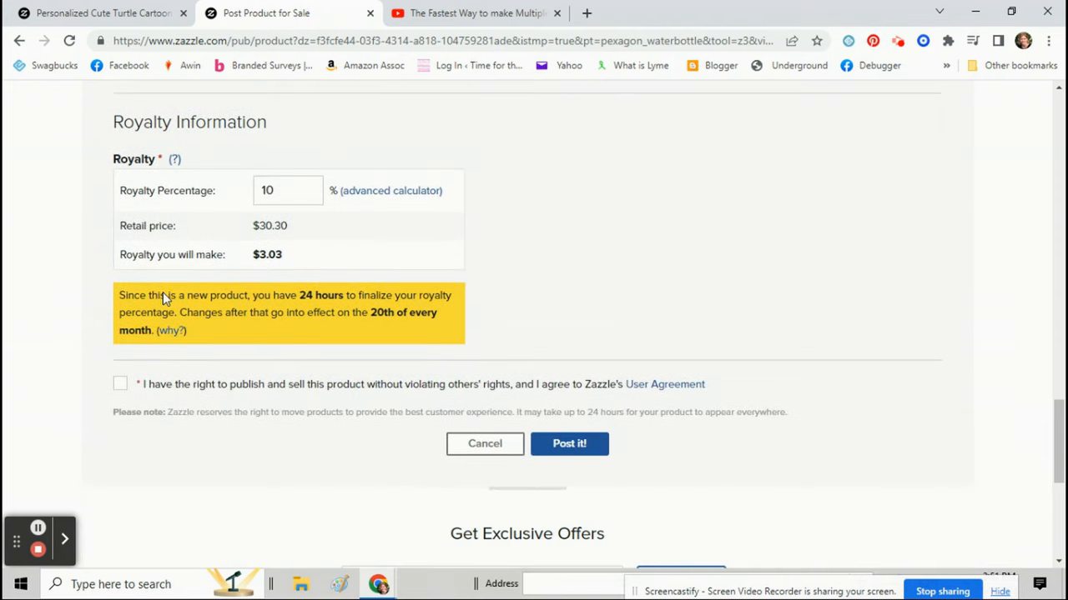
{"action": "left_click", "coordinate": [119, 374]}
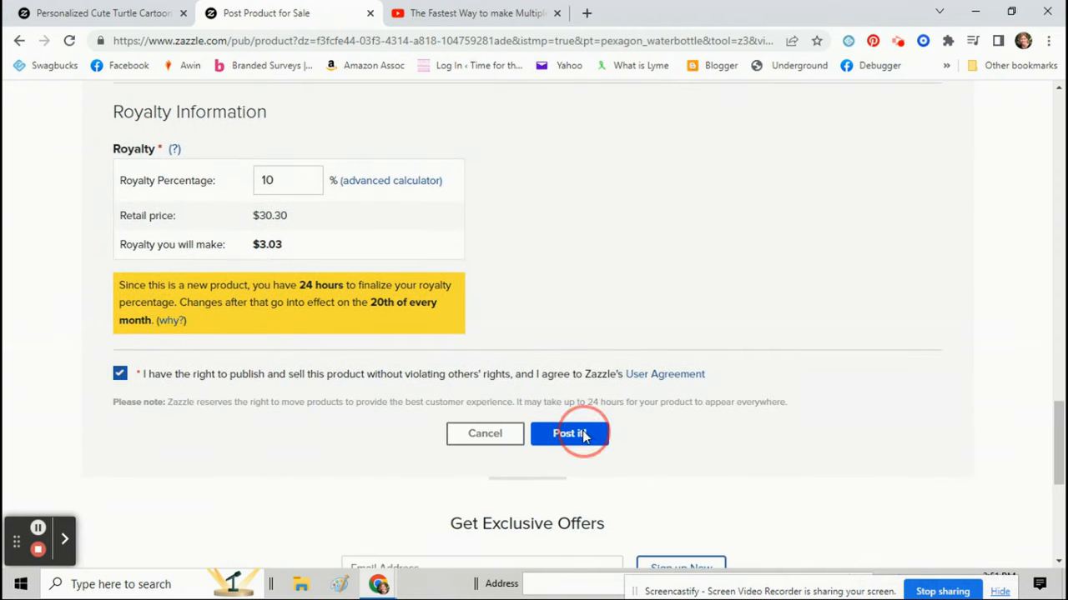
Step: After posting fails for a missing store category, choose Personalize This as the category
{"action": "left_click", "coordinate": [570, 434]}
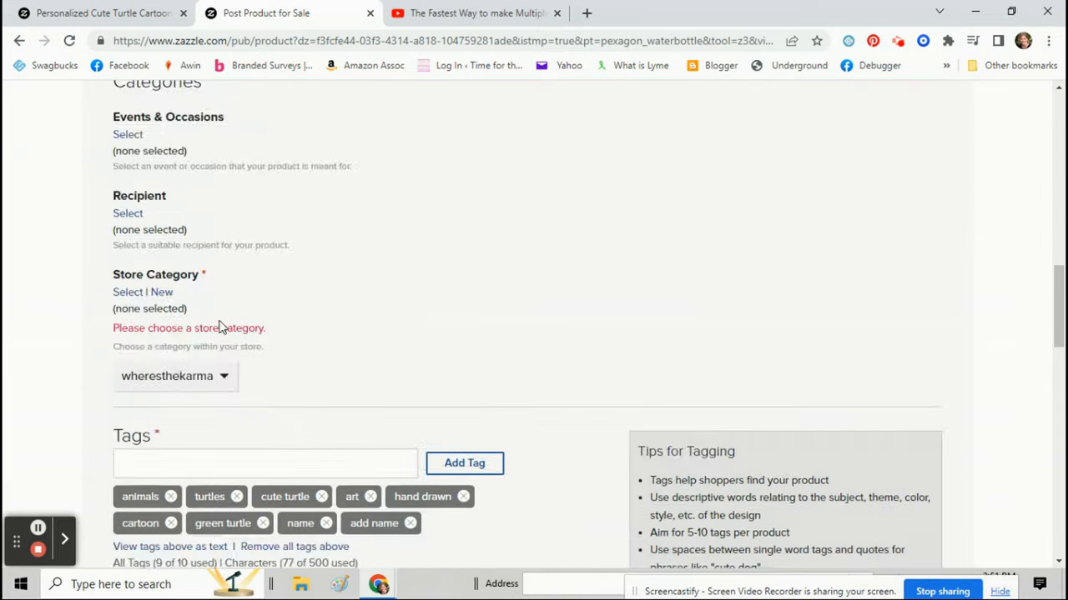
{"action": "scroll", "scroll_direction": "down", "scroll_amount": 3}
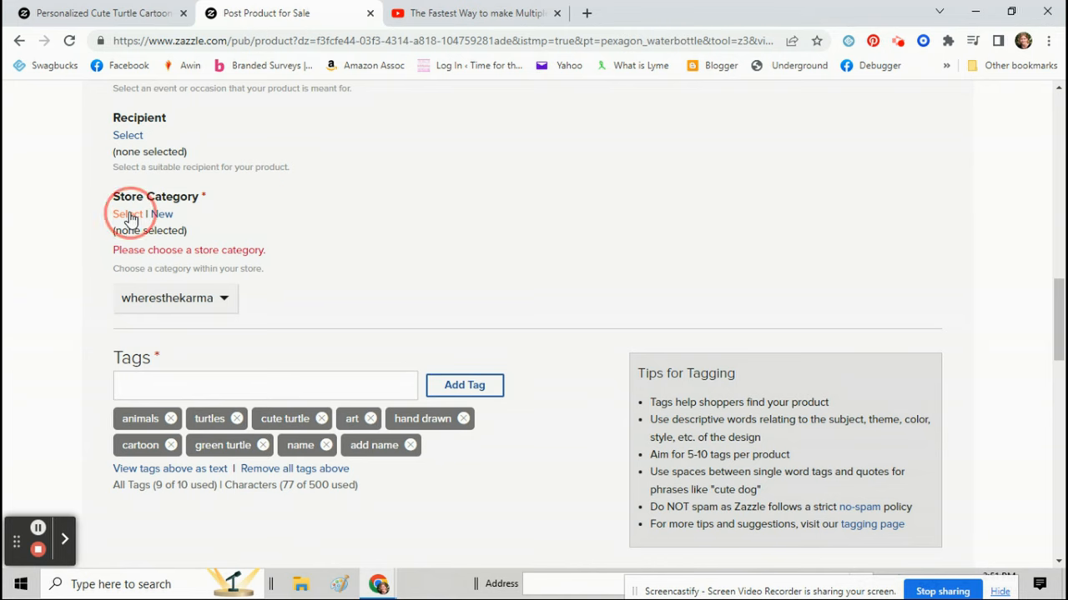
{"action": "left_click", "coordinate": [122, 214]}
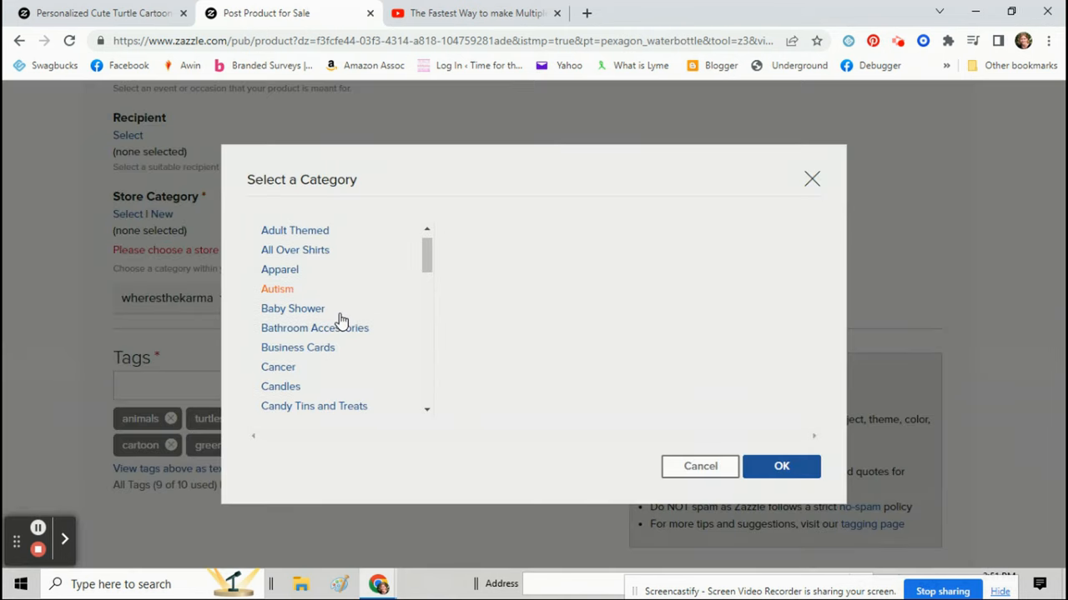
{"action": "scroll", "scroll_direction": "down", "scroll_amount": 3}
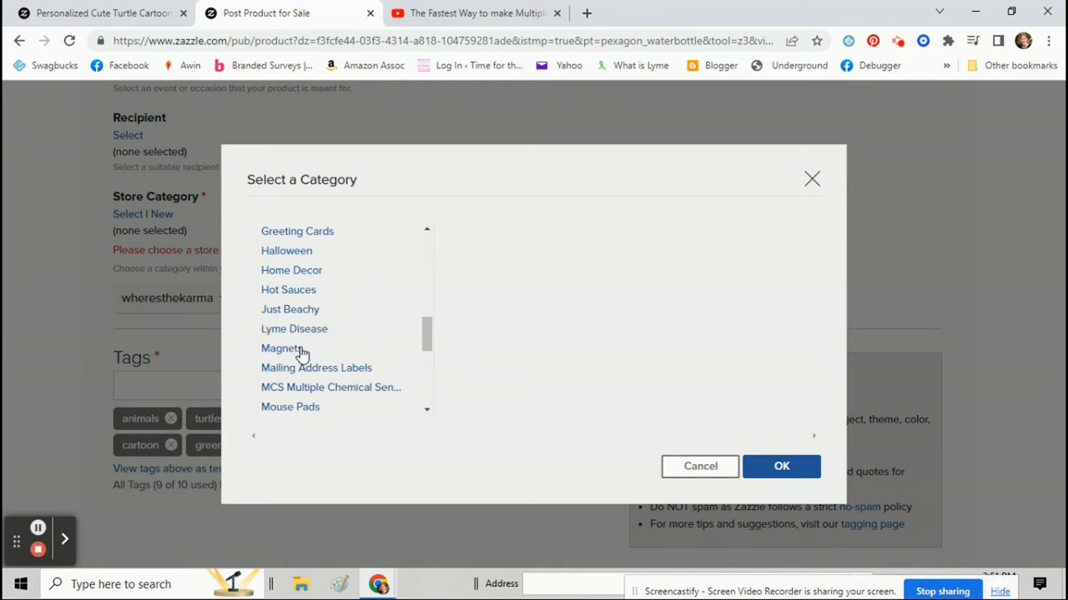
{"action": "scroll", "scroll_direction": "down", "scroll_amount": 3}
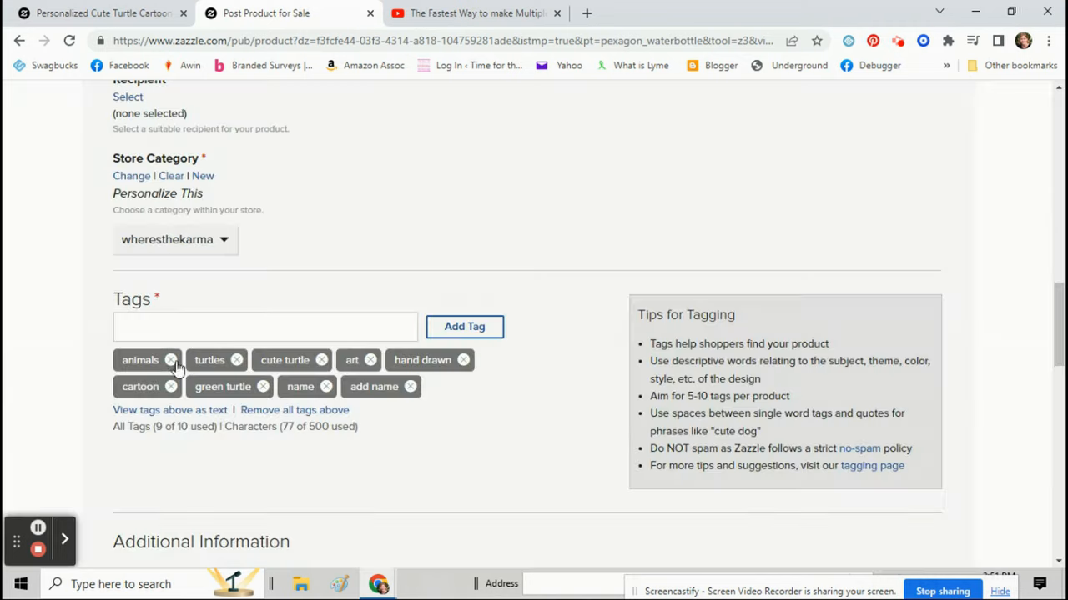
Step: Post the turtle water bottle, reaching the done page with its product address and store link
{"action": "scroll", "scroll_direction": "down", "scroll_amount": 3}
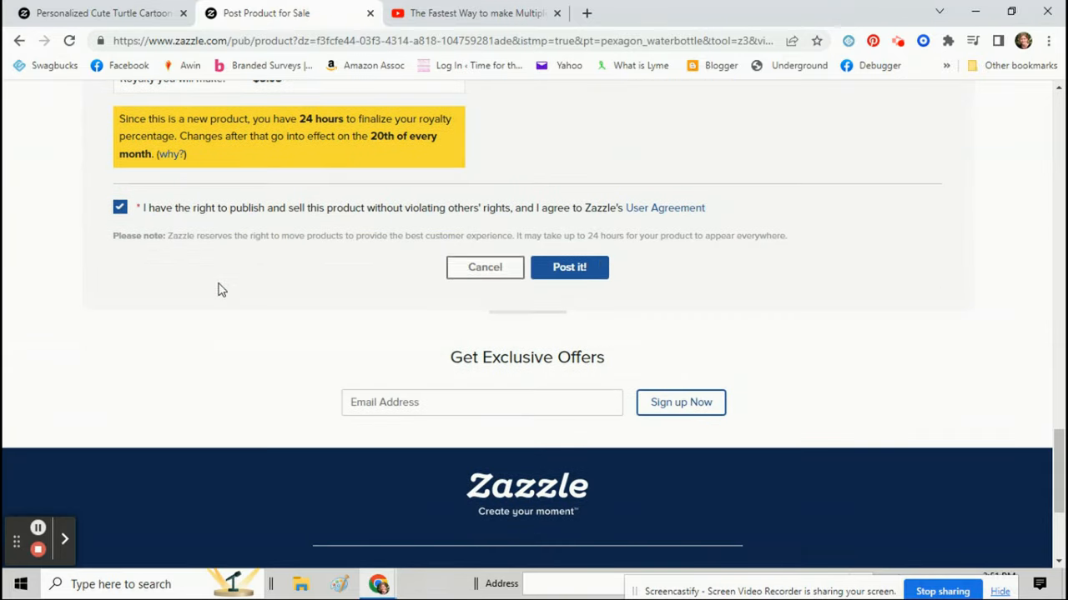
{"action": "left_click", "coordinate": [570, 267]}
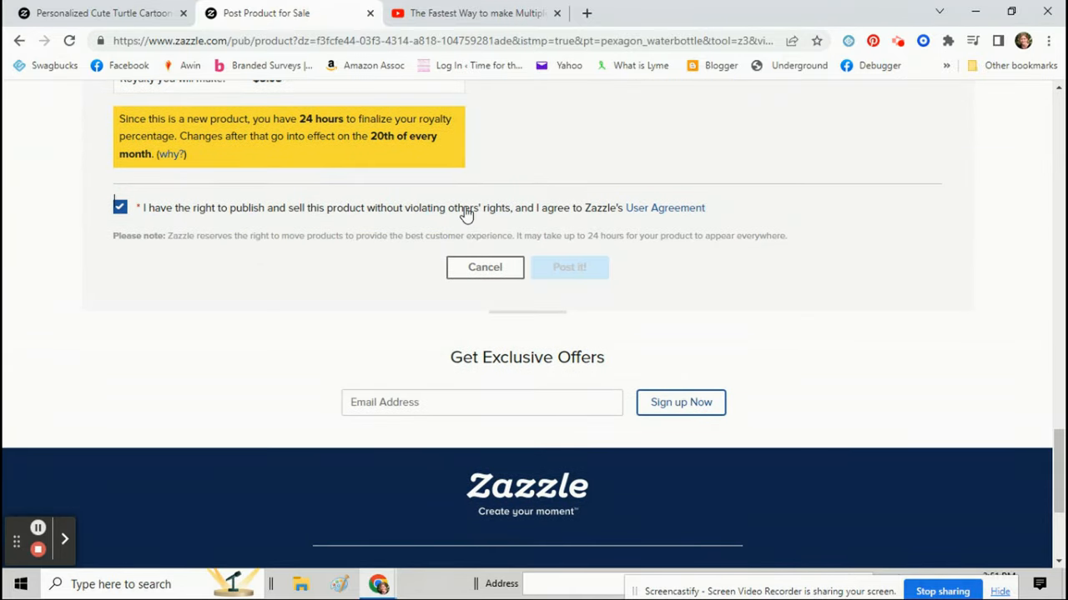
{"action": "left_click", "coordinate": [570, 267]}
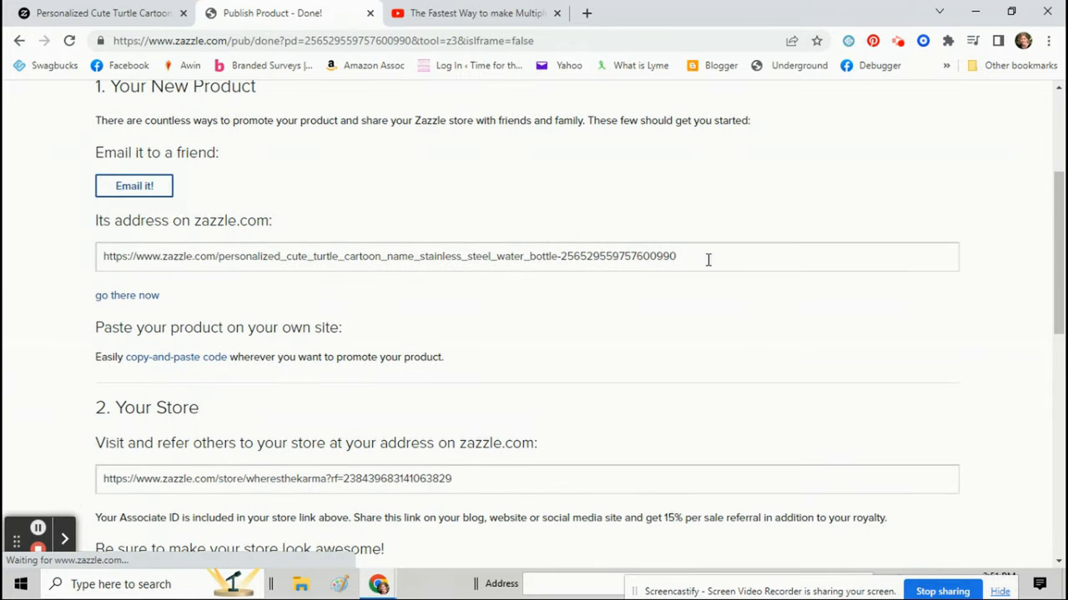
Step: Open the live Personalized Cute Turtle Cartoon Name water bottle page ($25.76) and scroll through it
{"action": "left_click", "coordinate": [126, 295]}
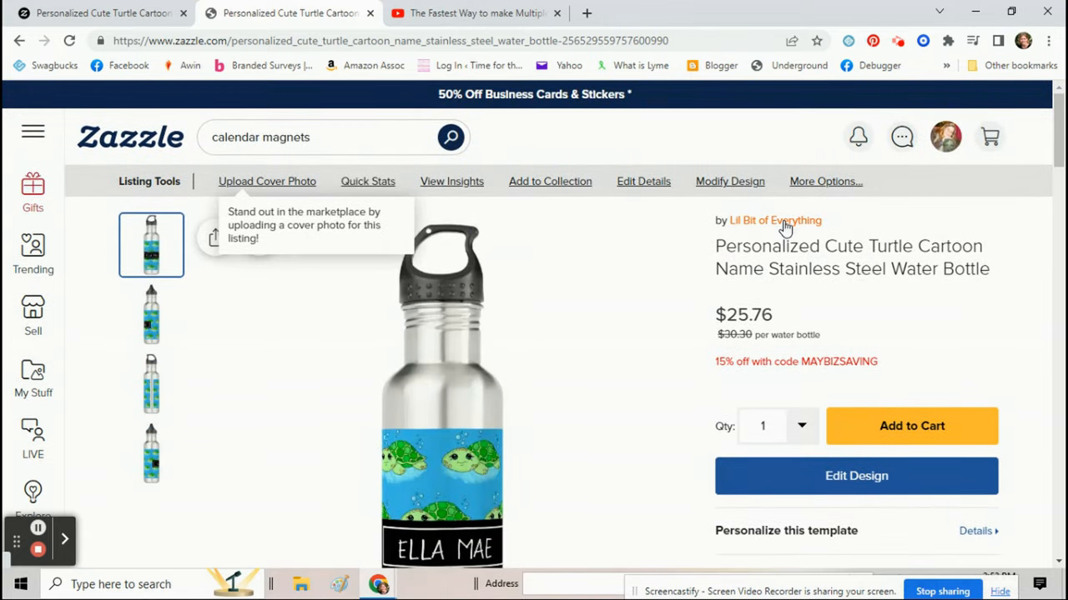
{"action": "scroll", "scroll_direction": "down", "scroll_amount": 3}
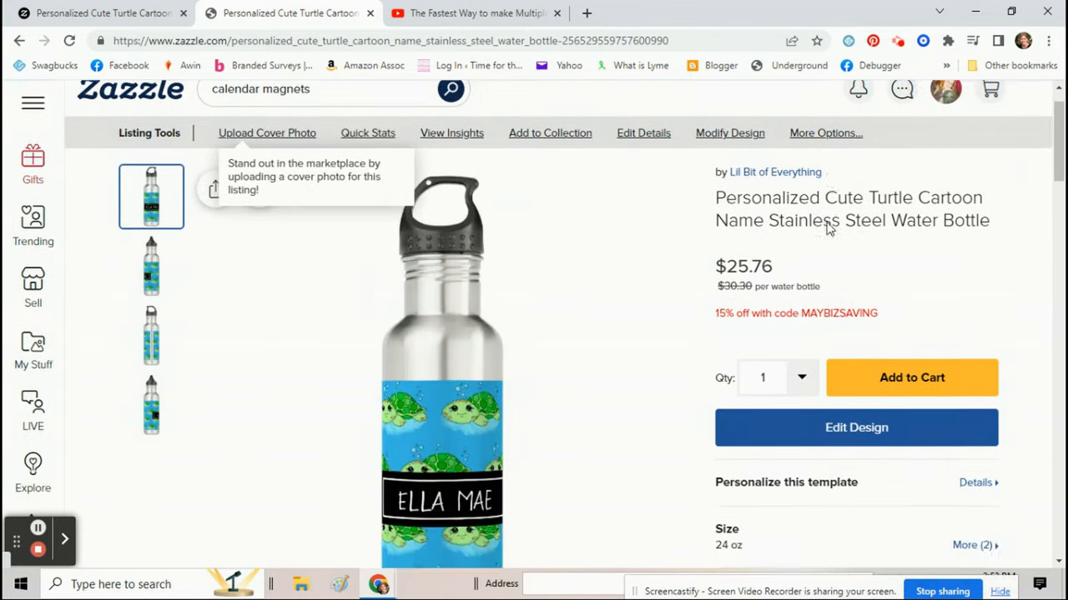
{"action": "scroll", "scroll_direction": "down", "scroll_amount": 3}
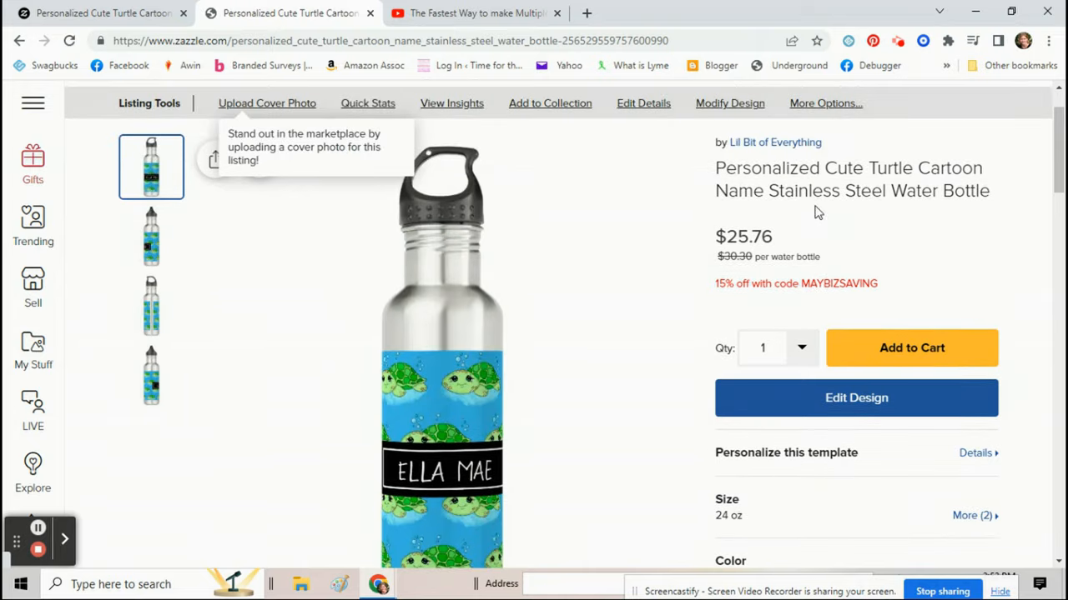